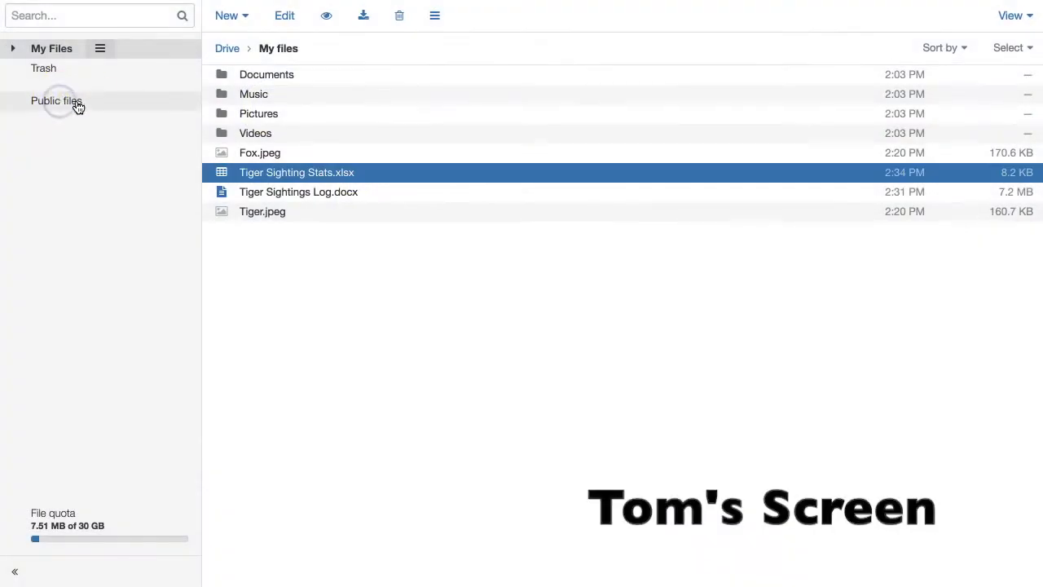
Add a new 'Conservation Team' folder under Public files and dismiss the leftover empty dialog
{"action": "left_click", "coordinate": [232, 16]}
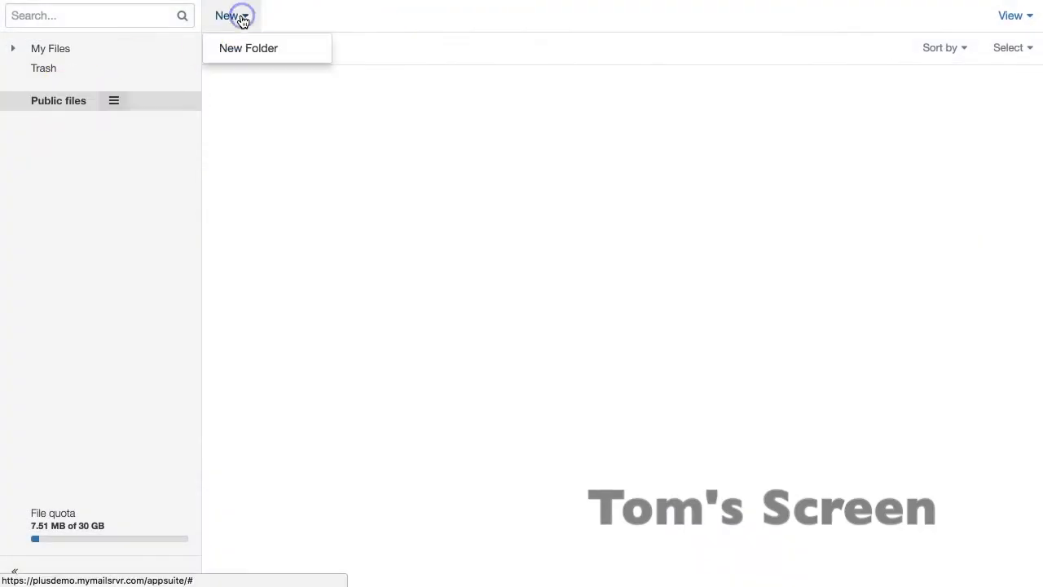
{"action": "left_click", "coordinate": [248, 49]}
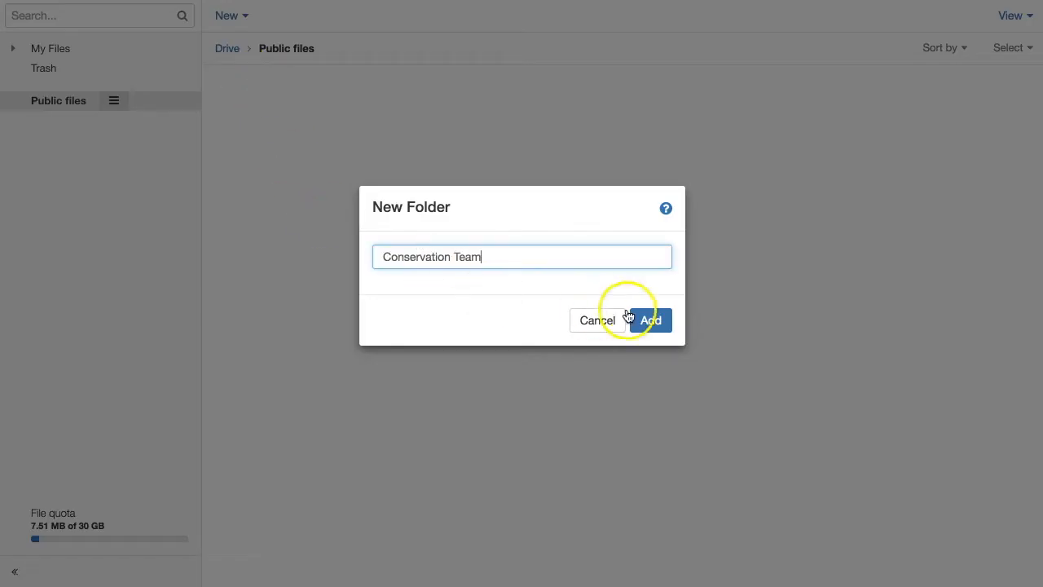
{"action": "left_click", "coordinate": [650, 320]}
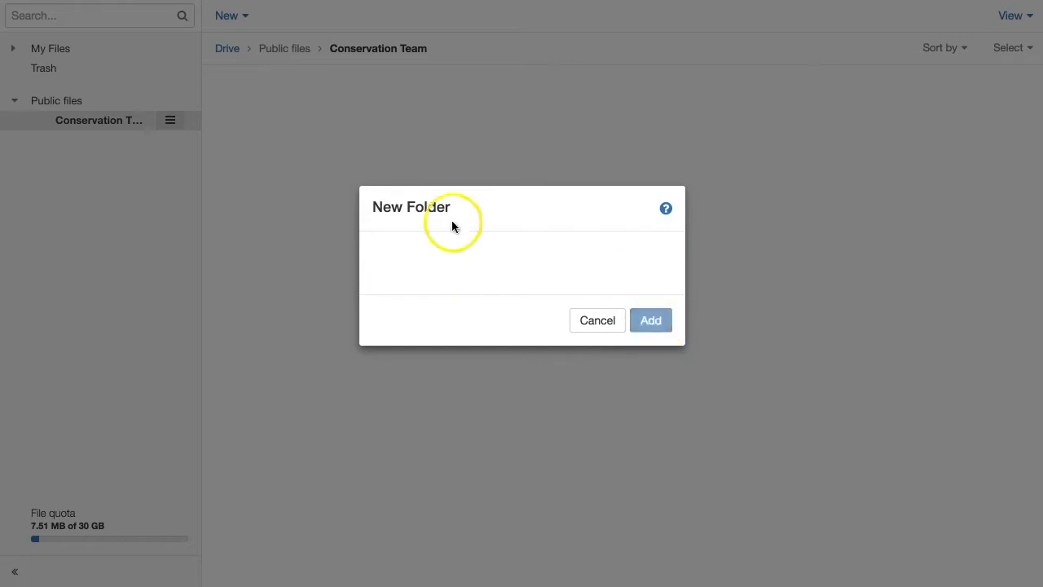
{"action": "left_click", "coordinate": [651, 320]}
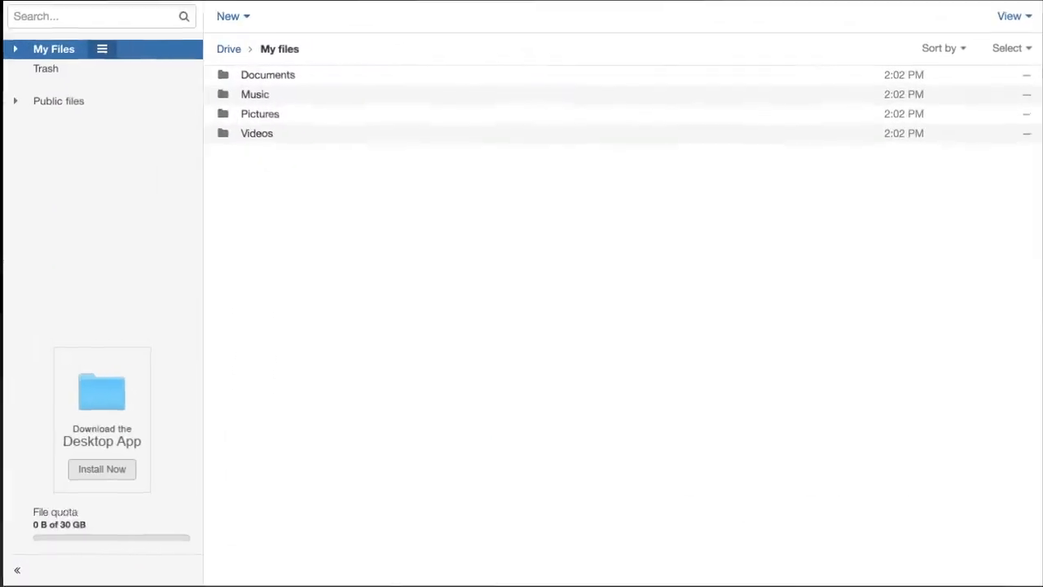
Go to Public files and expand the public folders to reach Conservation Team
{"action": "left_click", "coordinate": [57, 101]}
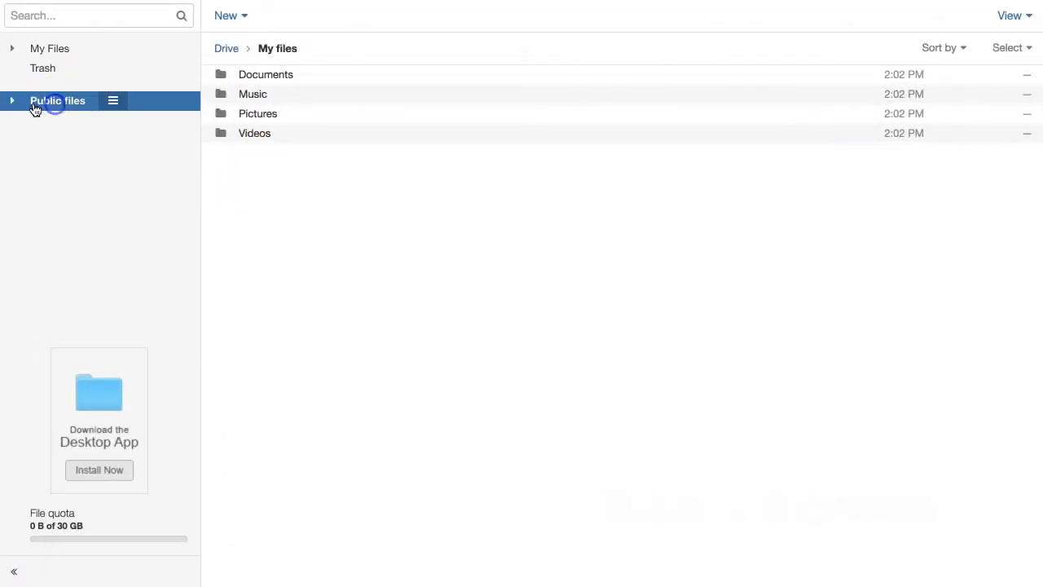
{"action": "left_click", "coordinate": [103, 140]}
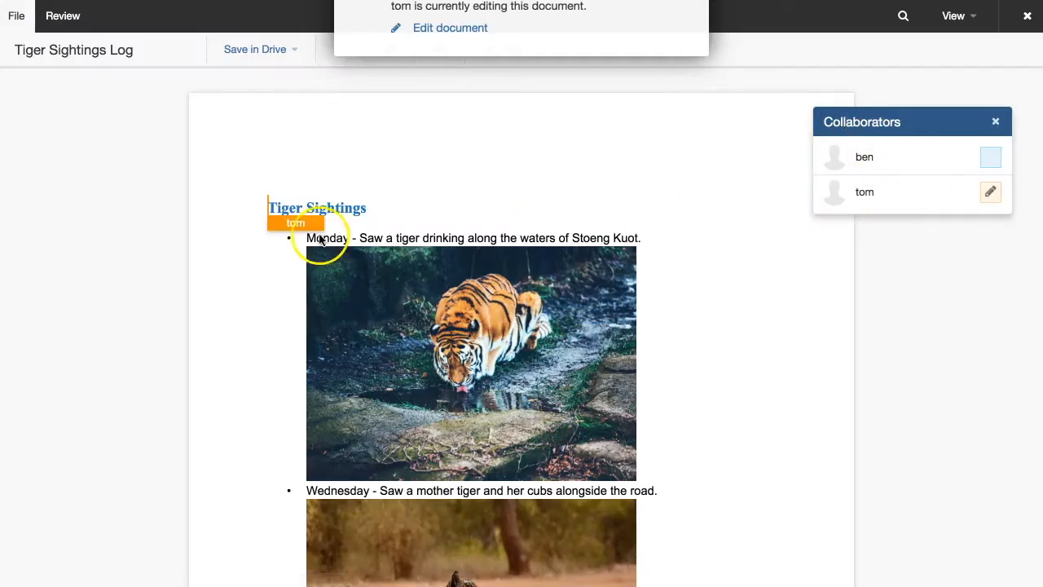
Add a 'Thursday -' bullet after the Wednesday photo with a comment asking 'Did you see any Thursday...'
{"action": "left_click", "coordinate": [450, 26]}
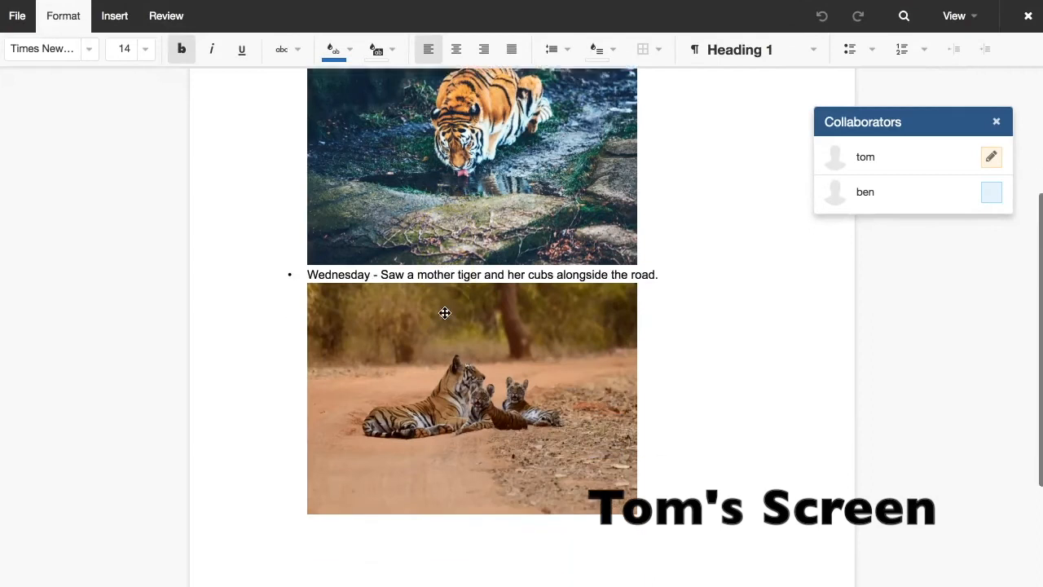
{"action": "type", "text": "Thursday -"}
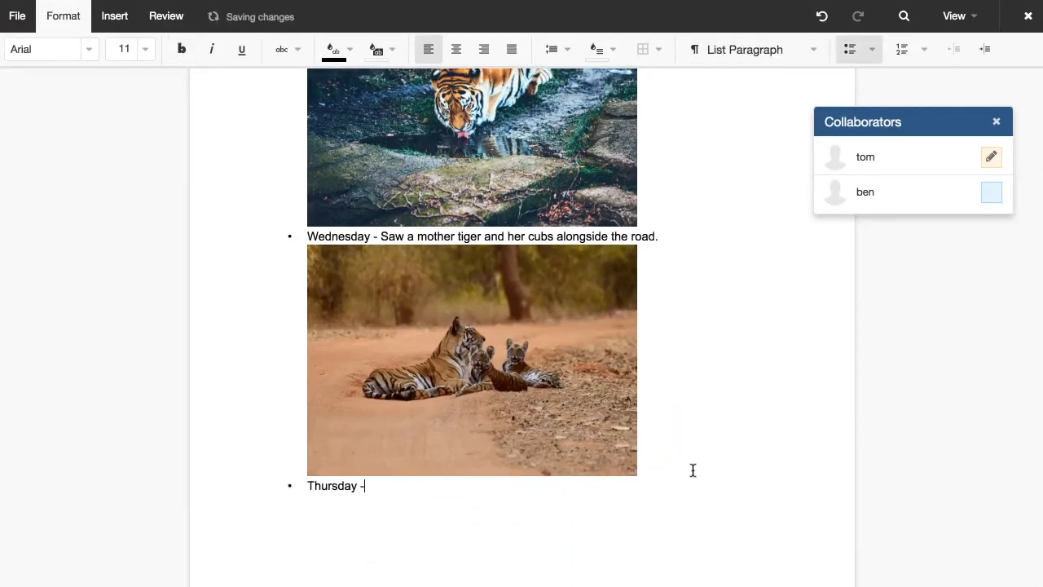
{"action": "left_click", "coordinate": [166, 16]}
{"action": "type", "text": "I didn't"}
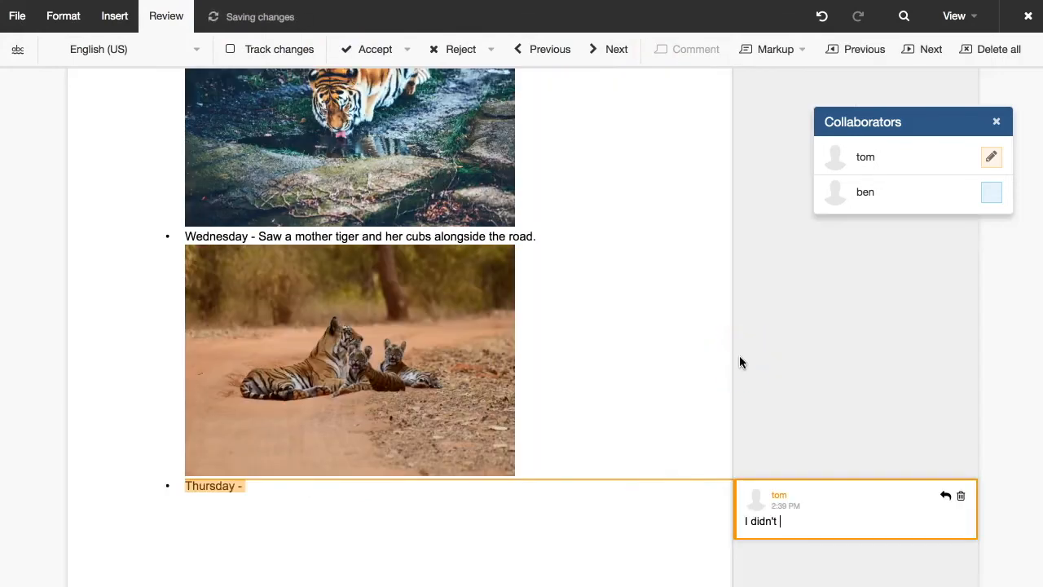
{"action": "type", "text": "see any Thursday... Did you Ben?"}
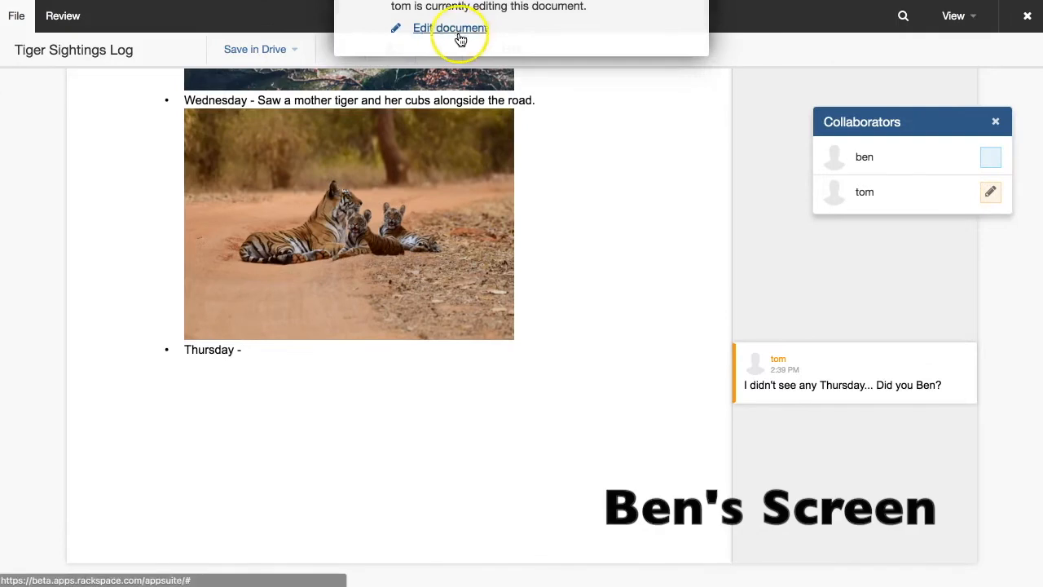
Take over editing and finish the bullet as 'Thursday - I spotted two tigers on Thursday'
{"action": "left_click", "coordinate": [450, 28]}
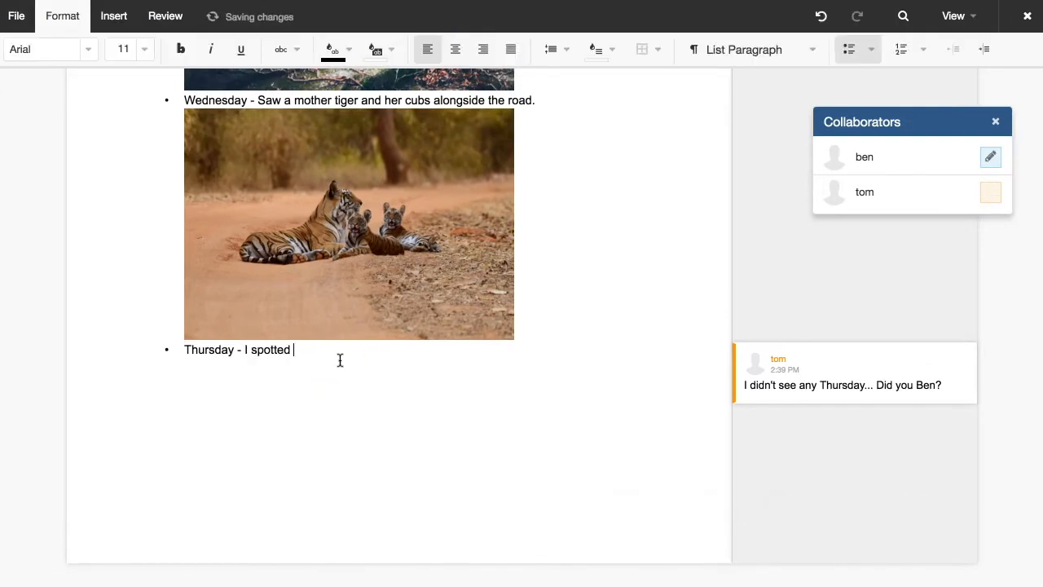
{"action": "type", "text": "two tigers on Thursday"}
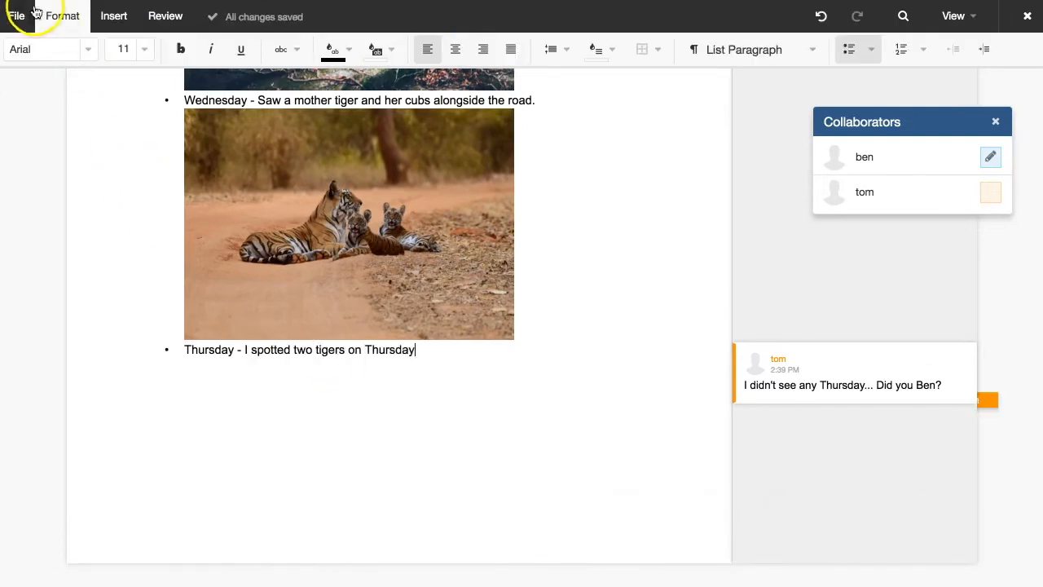